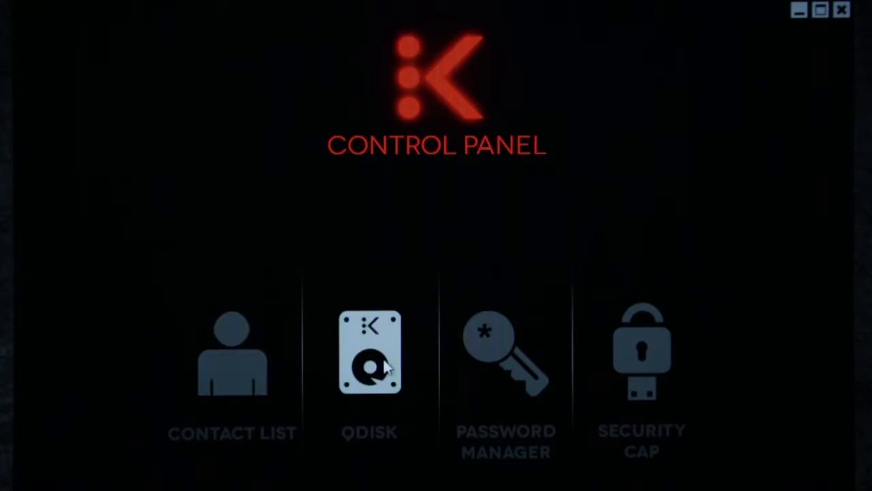
# Check the Security Cap settings, then view the Work group in Password Manager and close the panel.
pyautogui.click(640, 351)
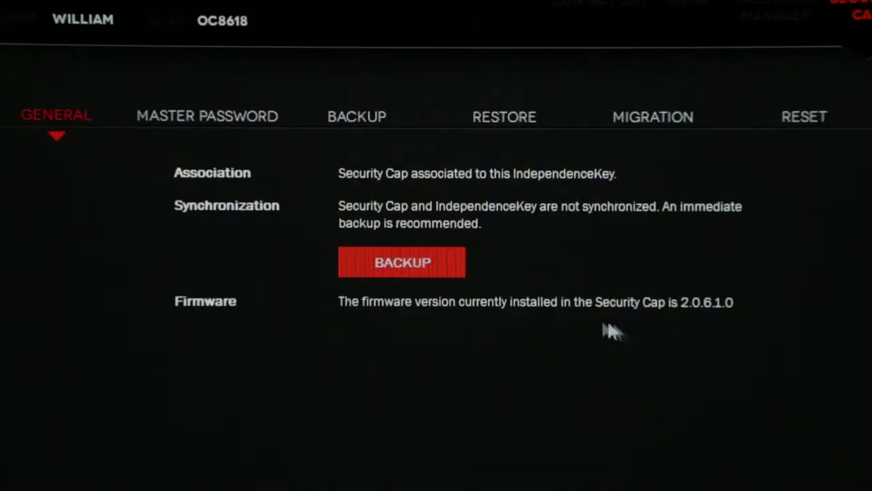
pyautogui.click(402, 262)
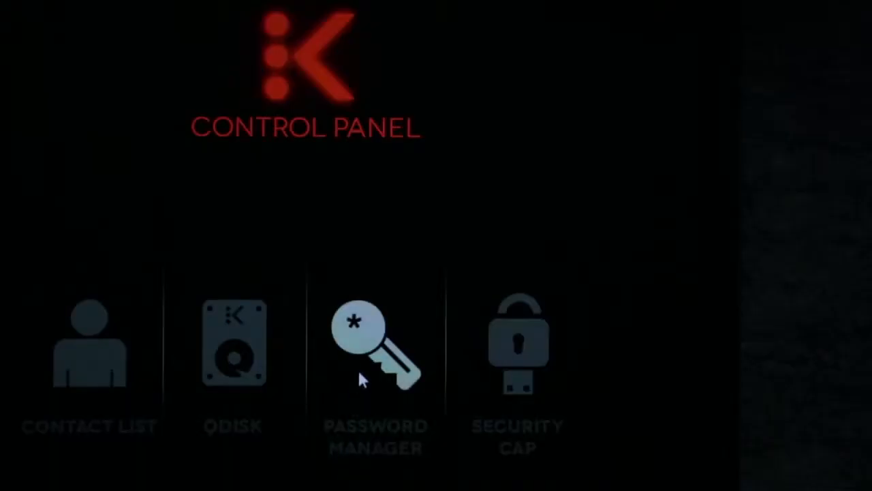
pyautogui.click(375, 347)
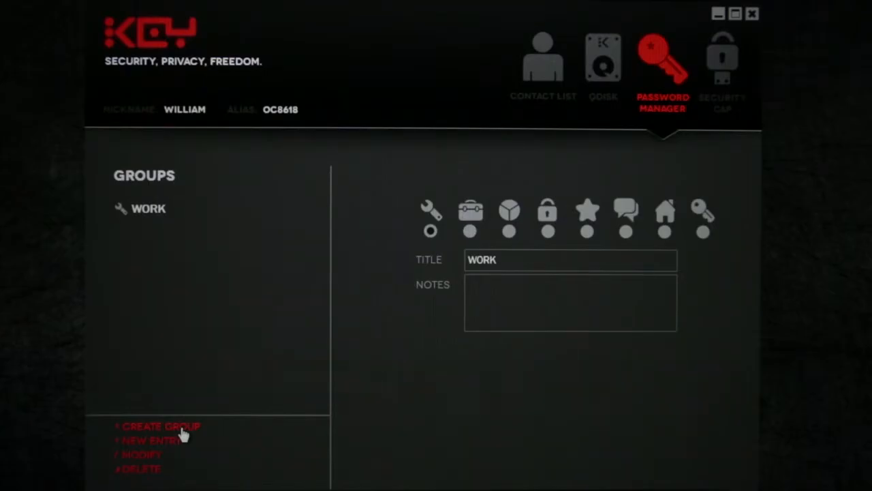
pyautogui.click(161, 426)
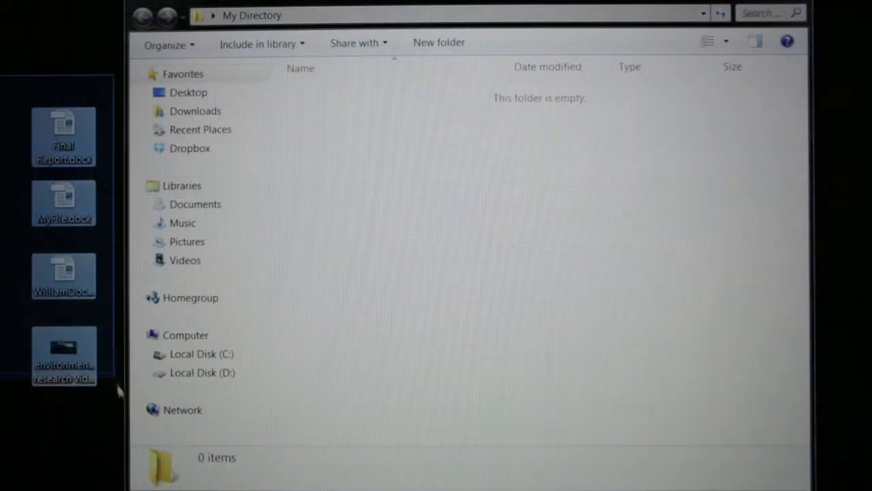
# Open Final Report.docx.IKey from the Quantec Dropbox folder.
pyautogui.moveTo(63, 276); pyautogui.dragTo(399, 313)
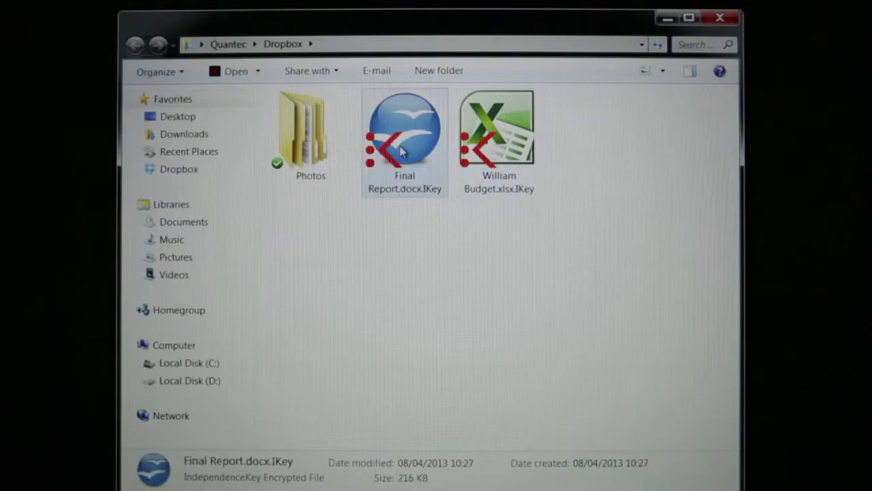
pyautogui.doubleClick(404, 136)
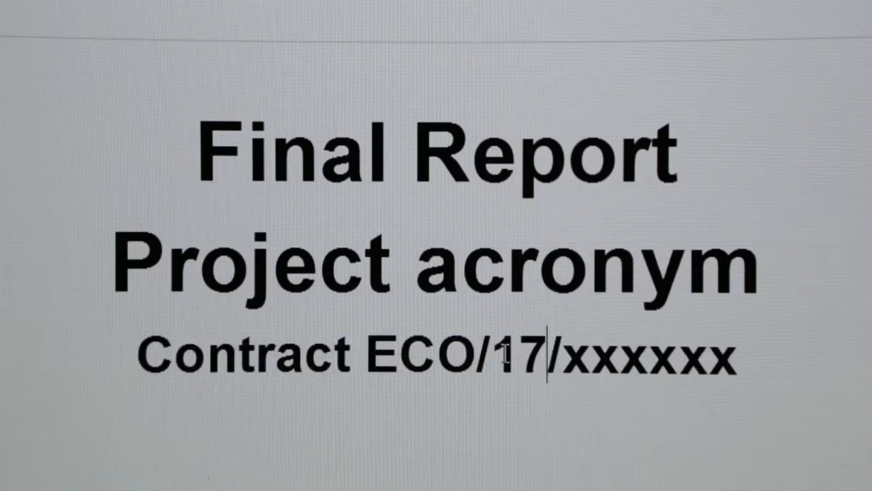
# Click into the Final Report's contract number, then close OpenOffice Writer.
pyautogui.click(77, 10)
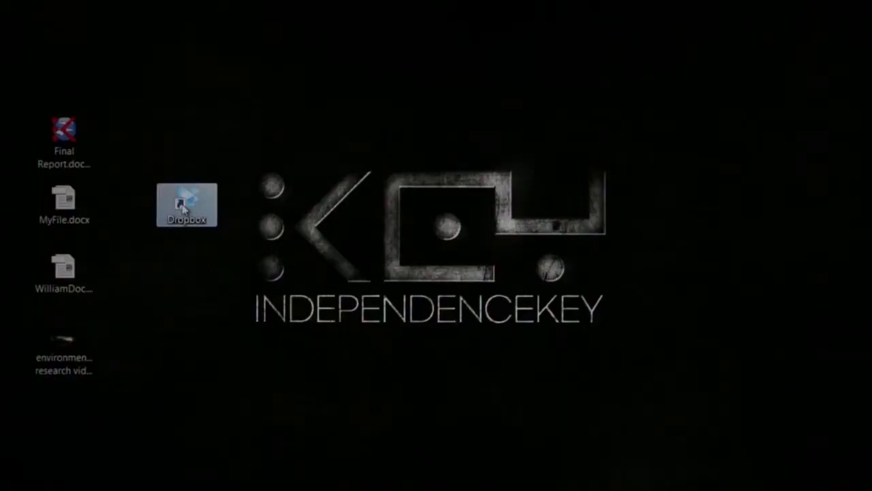
# Open Budget.xlsx.IKey from the Dropbox folder, triggering the Error 301 permission dialog.
pyautogui.doubleClick(186, 205)
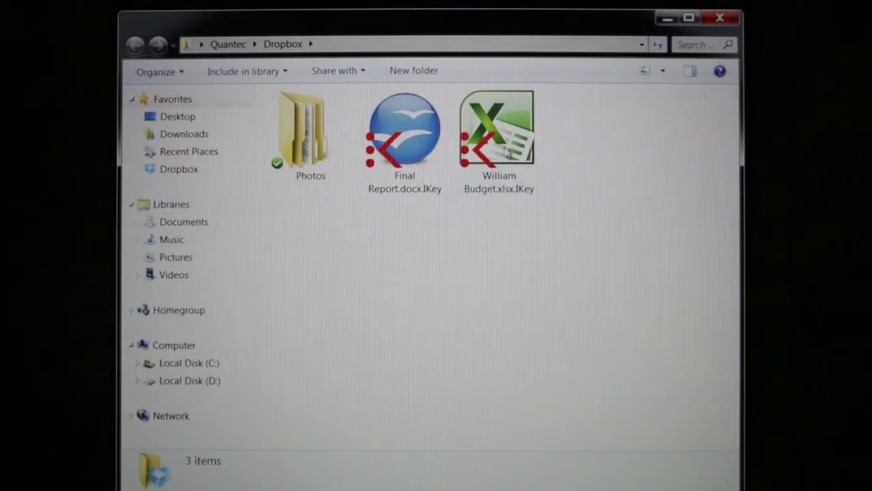
pyautogui.doubleClick(498, 129)
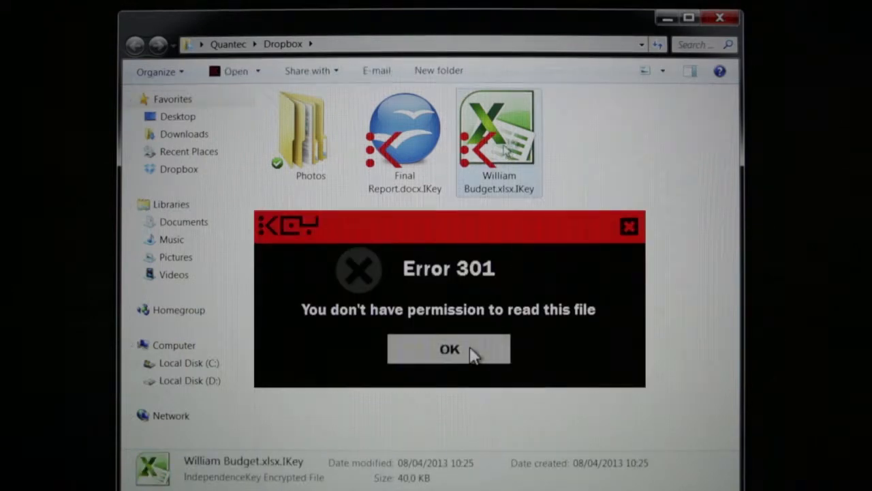